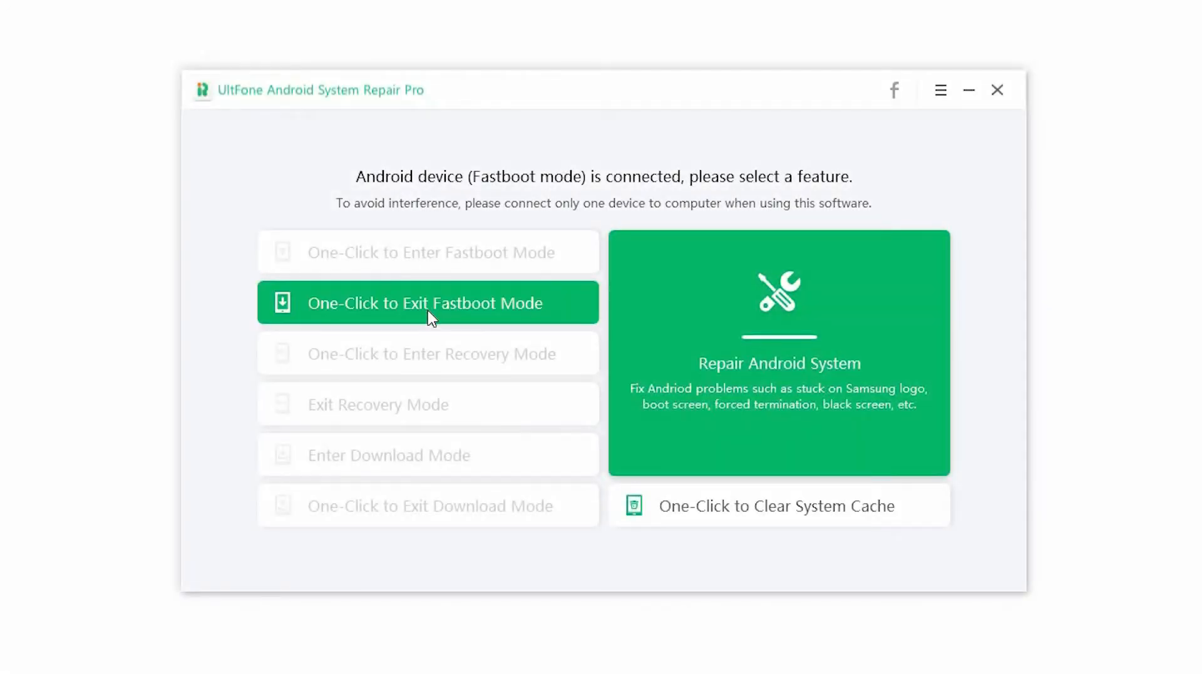
# Show the phone's Developer options with the USB debugging toggle while it sits in Fastboot mode.
pyautogui.click(427, 303)
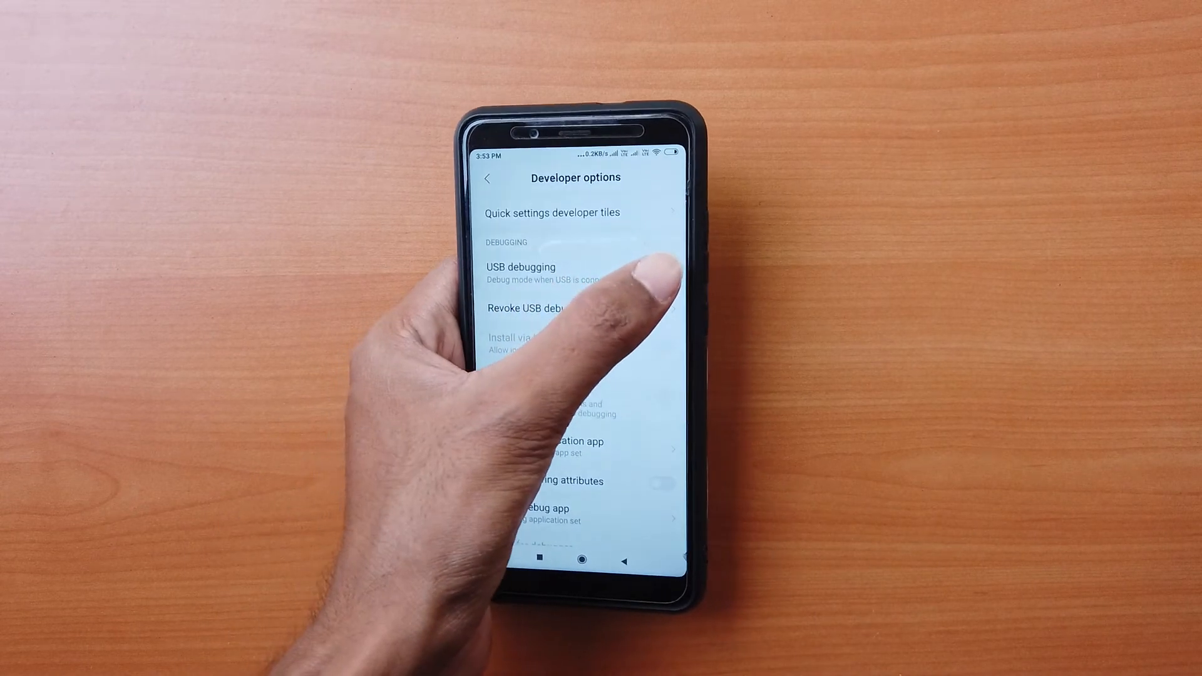
pyautogui.click(521, 267)
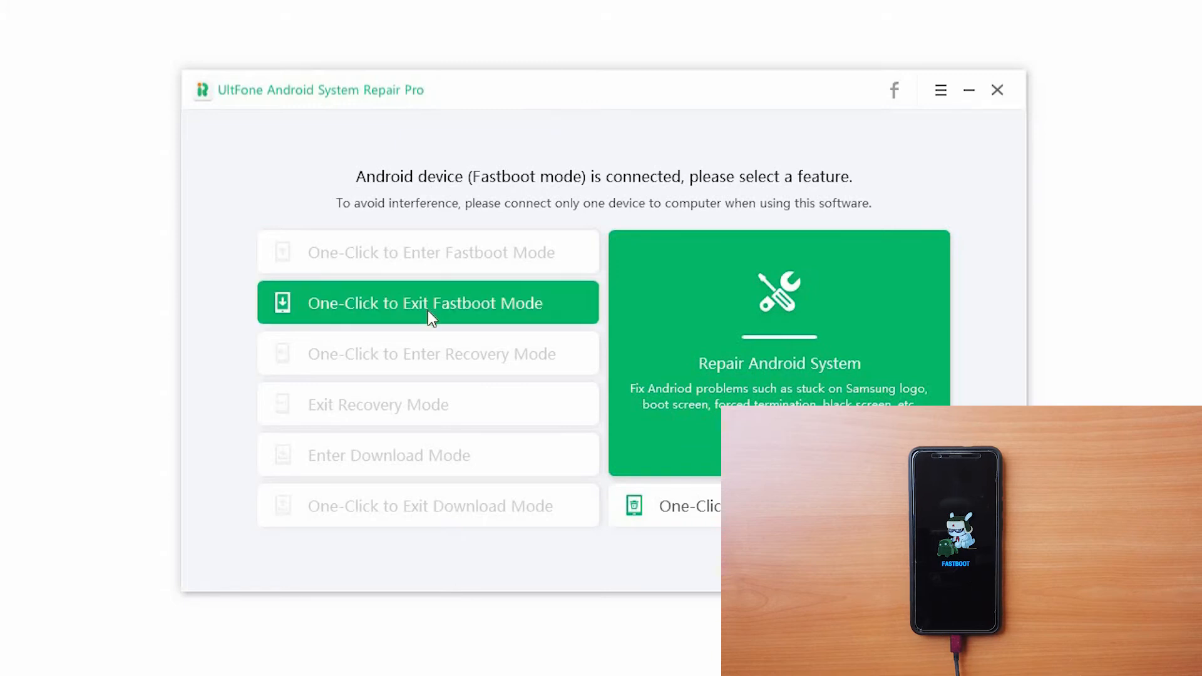
# Run UltFone's one-click fastboot exit and acknowledge the 'exited fastboot mode' confirmation.
pyautogui.click(428, 303)
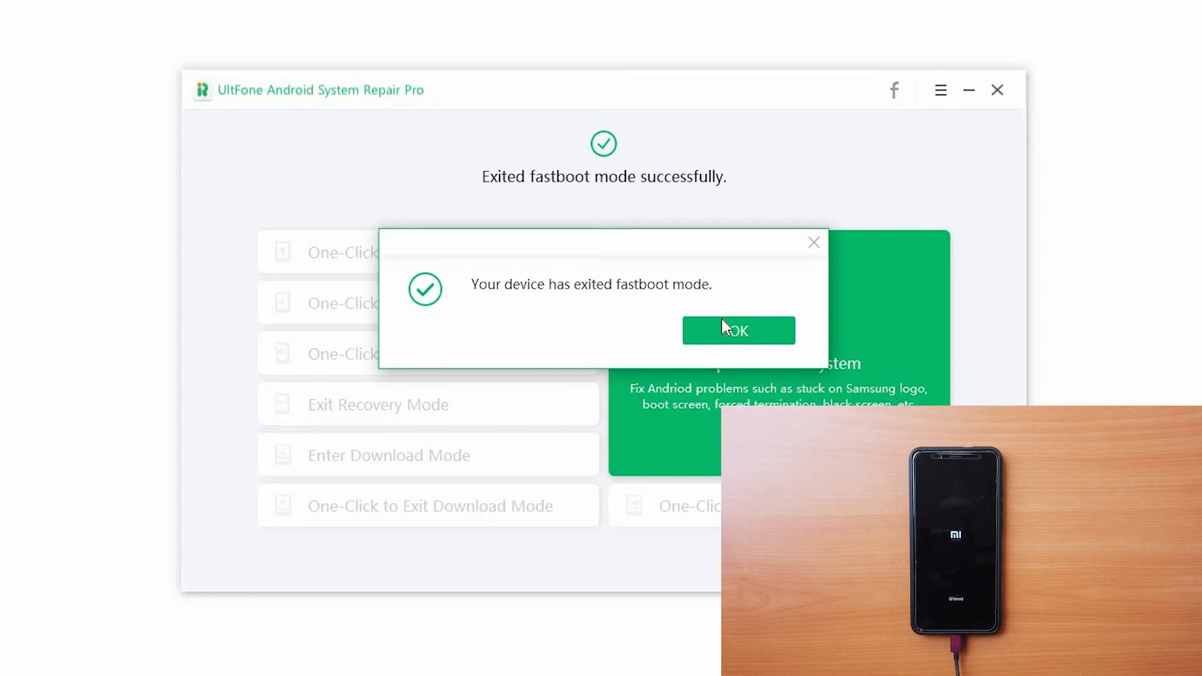
pyautogui.click(738, 330)
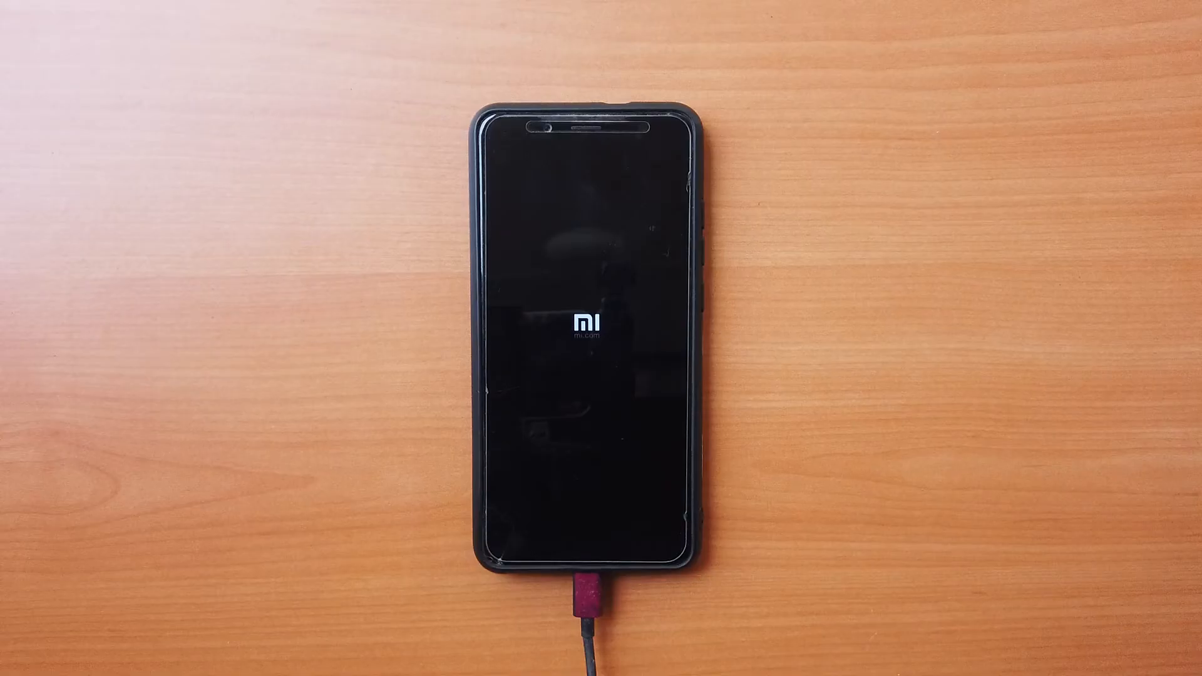